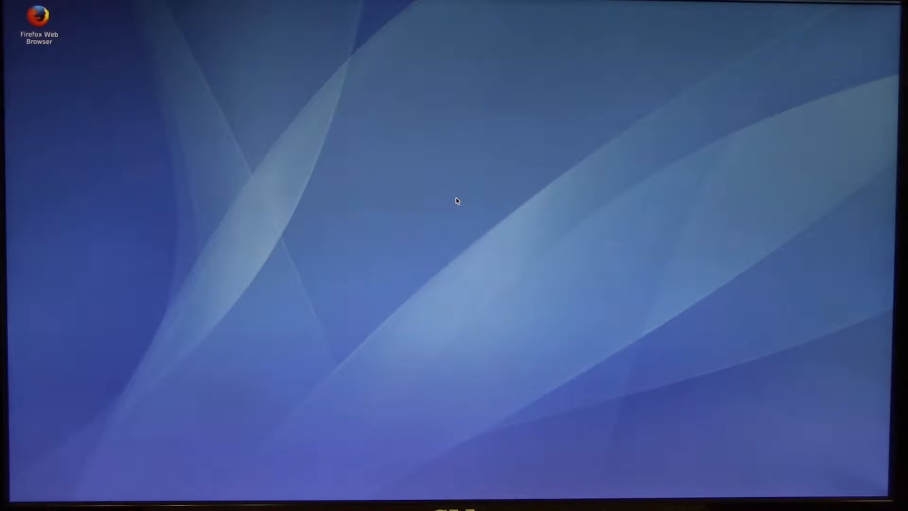
mouse_move(520, 167)
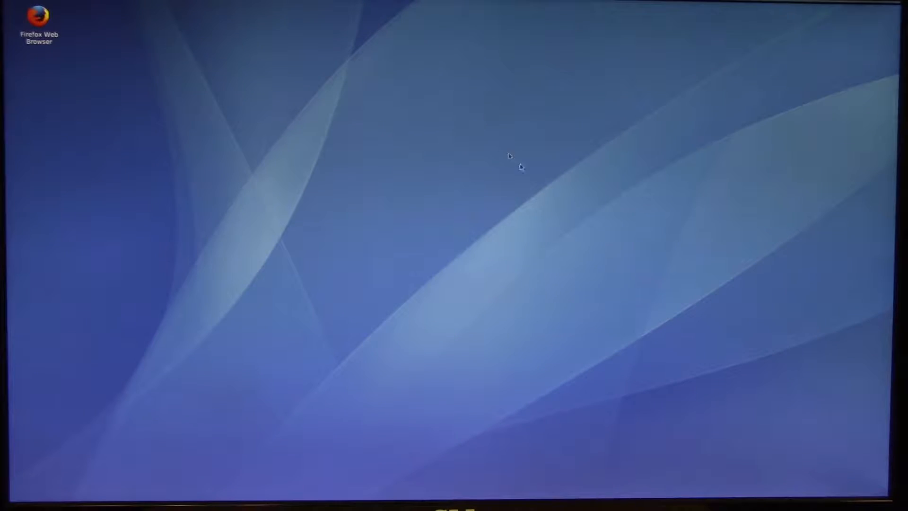
Step: Launch Firefox from its desktop icon, opening the Computer Lab International homepage
double_click(38, 24)
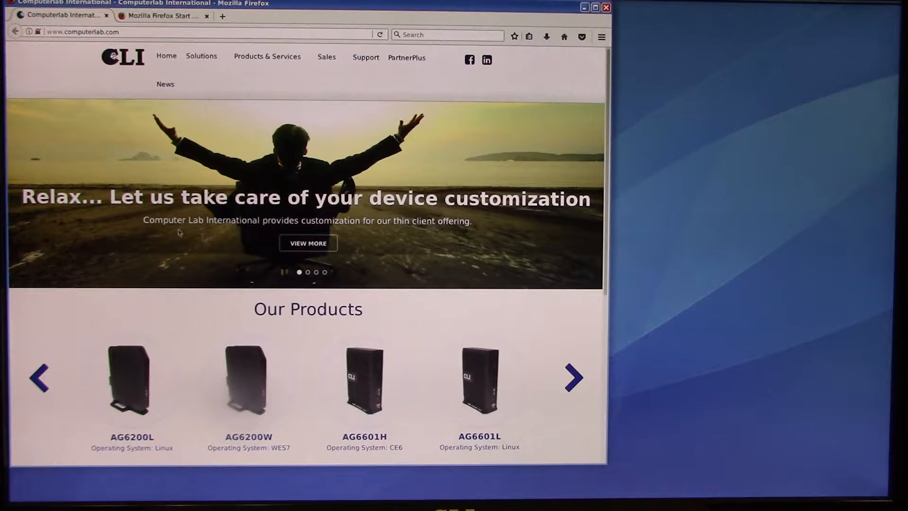
Step: Close the Mozilla Firefox Start Page tab, leaving only the CLI homepage
left_click(267, 56)
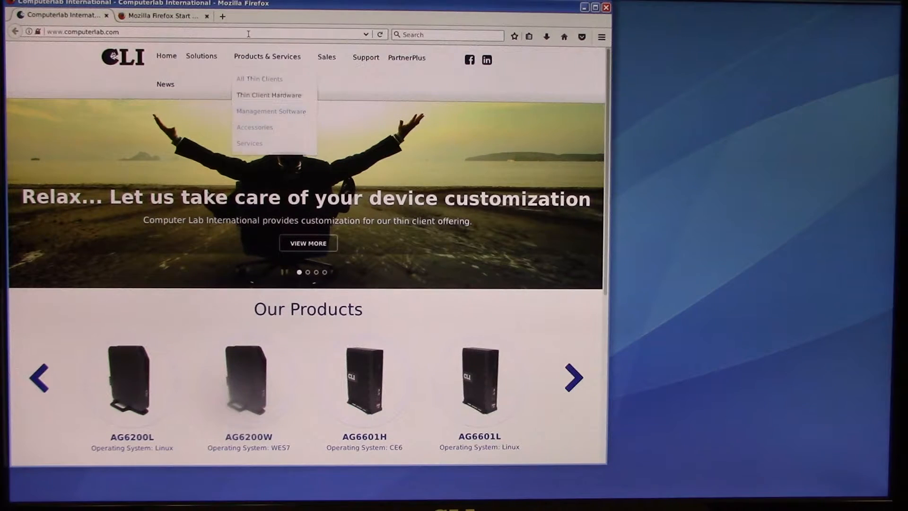
left_click(162, 15)
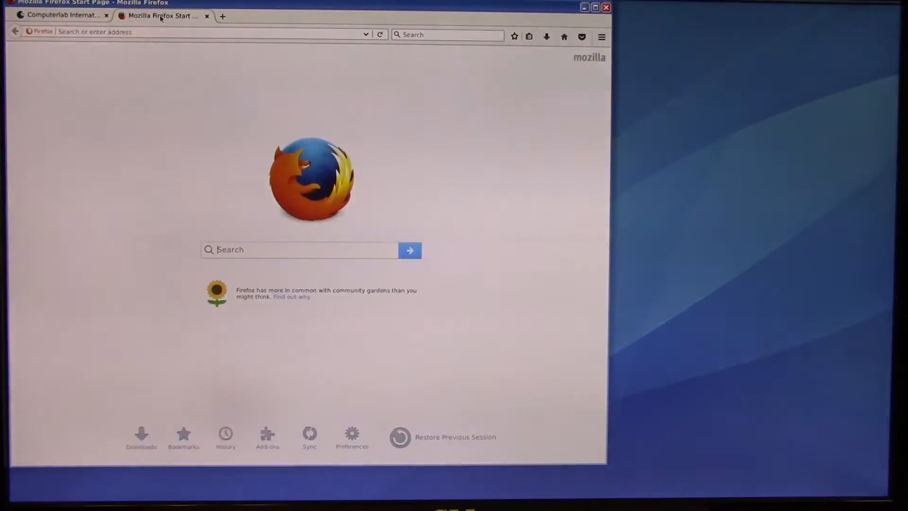
left_click(61, 15)
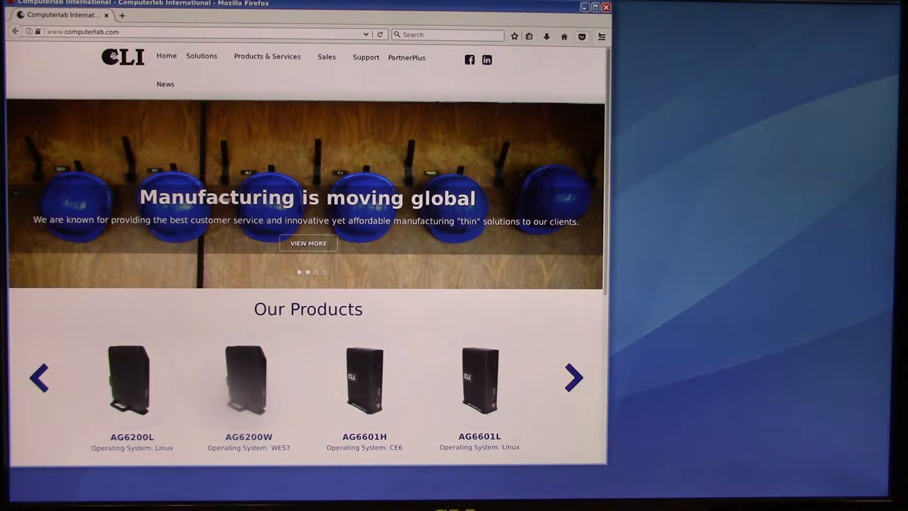
mouse_move(601, 36)
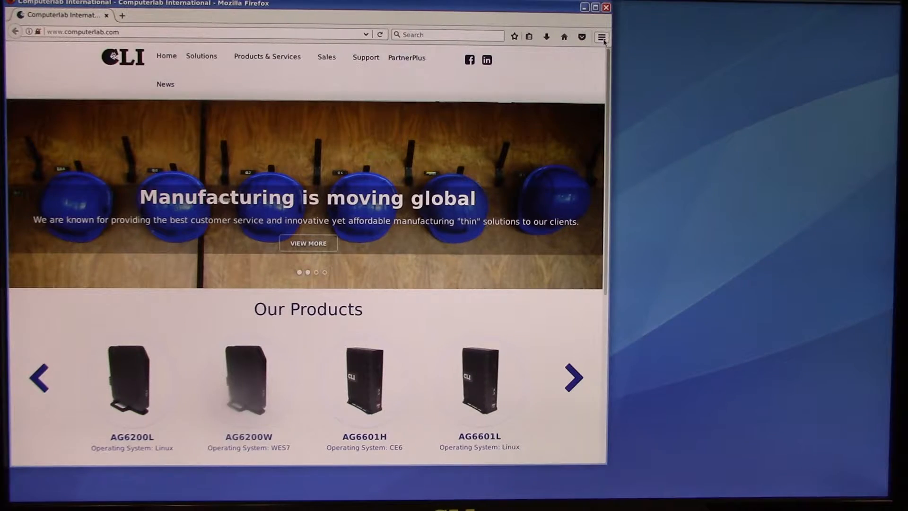
left_click(601, 36)
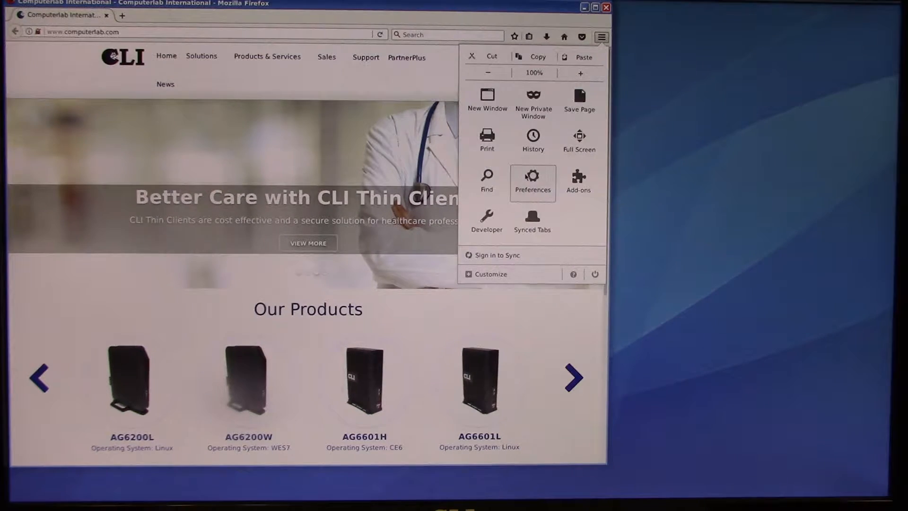
left_click(531, 178)
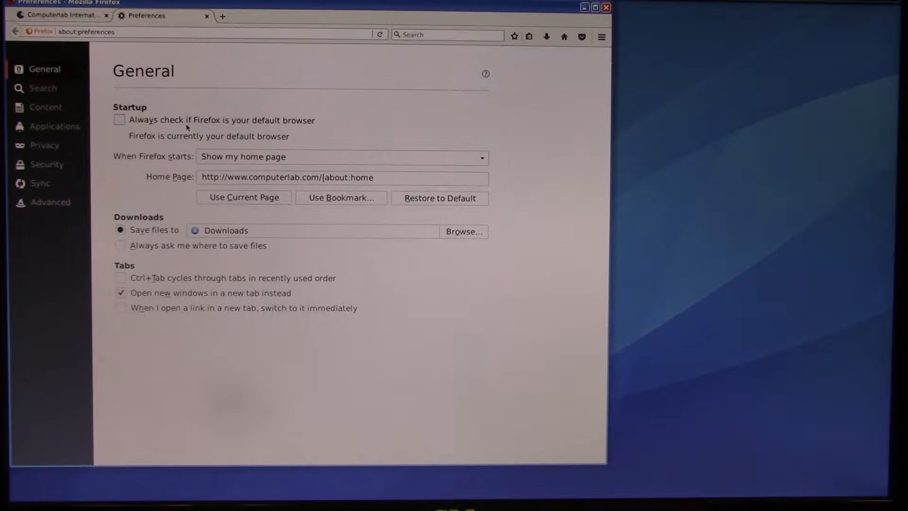
mouse_move(107, 190)
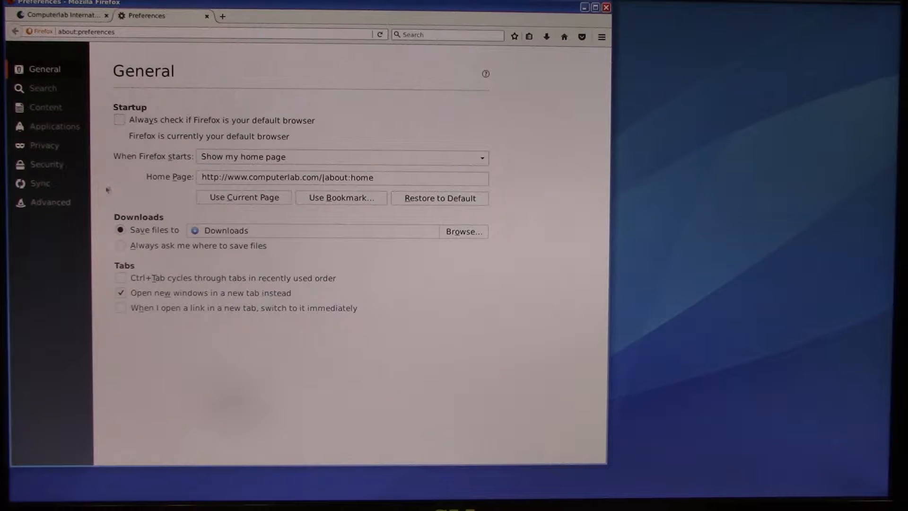
left_click(51, 202)
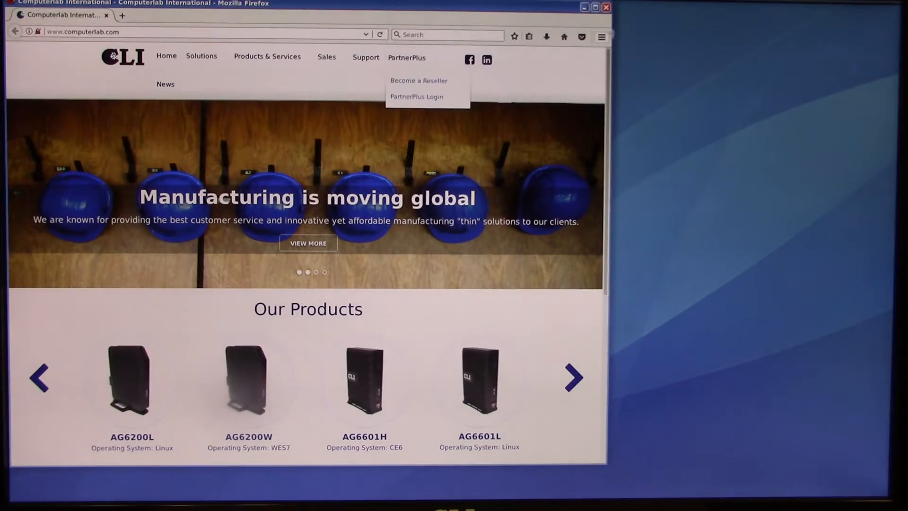
Step: Search the add-ons for 'r-kiosk' and open the R-kiosk add-on page
left_click(601, 37)
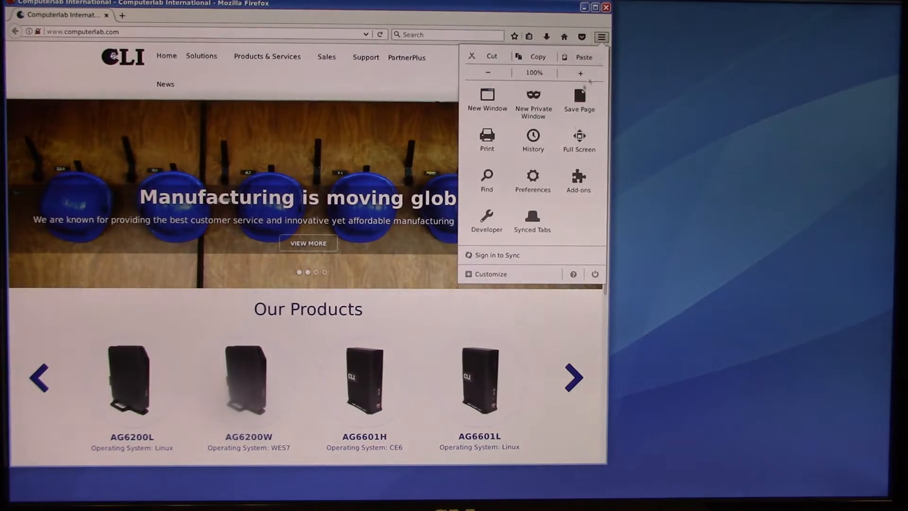
left_click(577, 179)
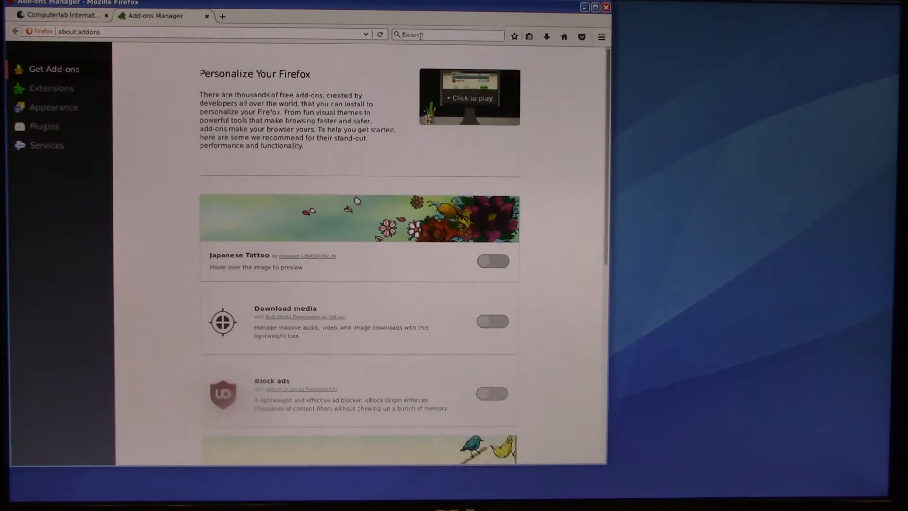
type("r")
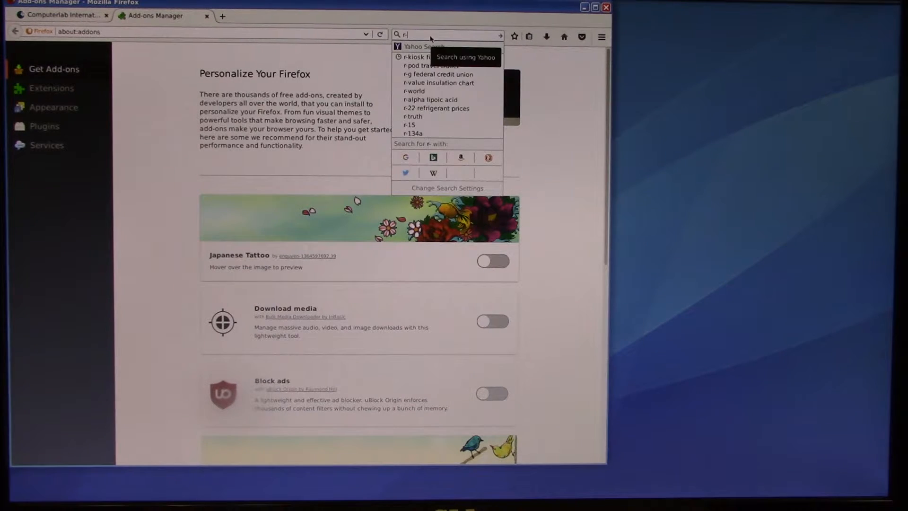
type("-kiosk")
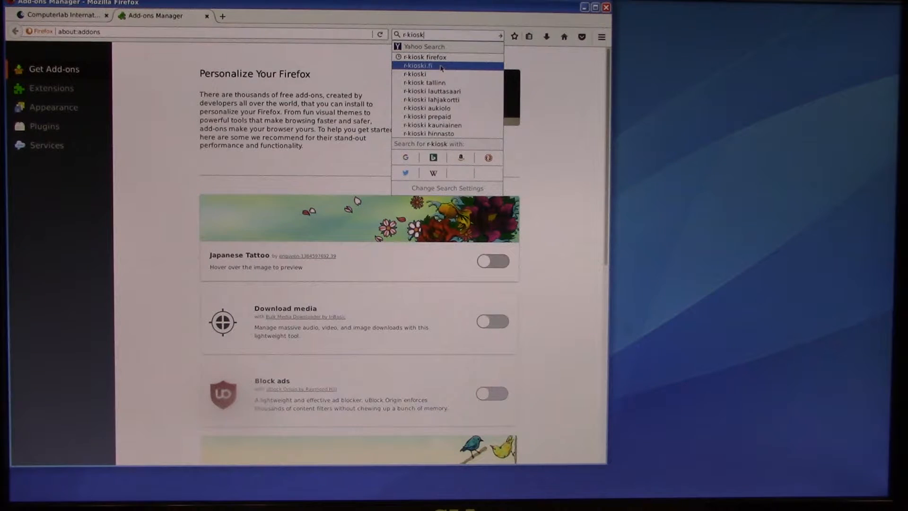
left_click(424, 57)
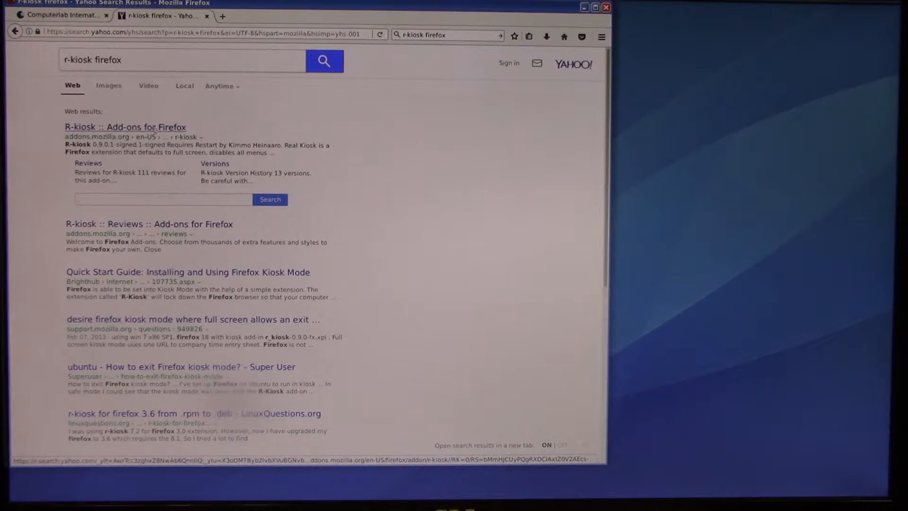
left_click(124, 126)
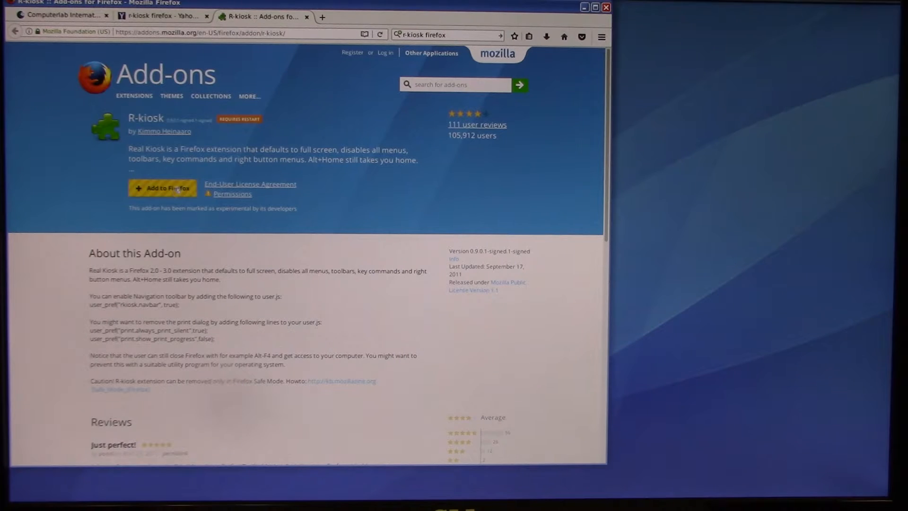
Step: Add and install R-kiosk in Firefox, then restart the browser
left_click(162, 188)
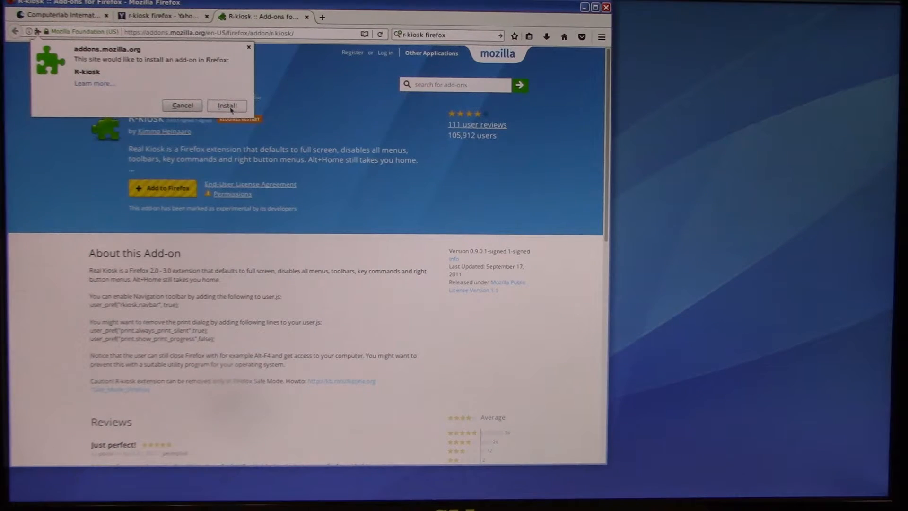
left_click(227, 105)
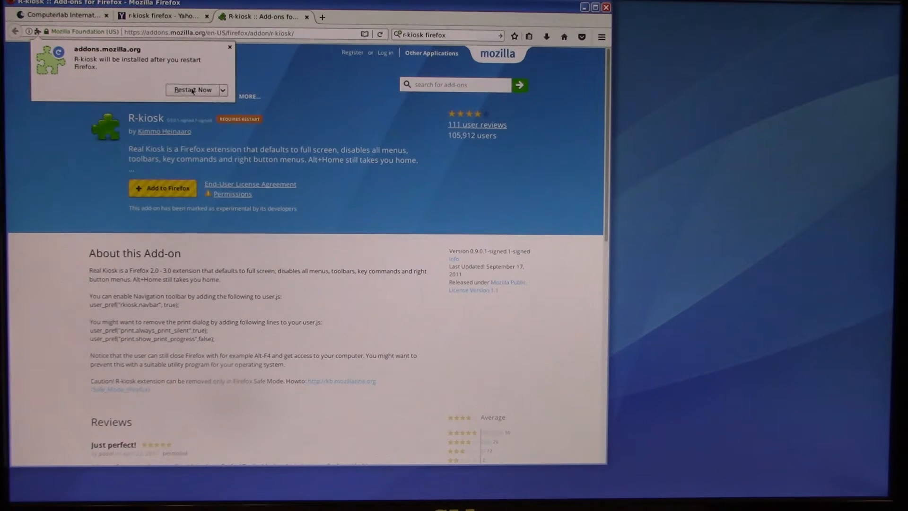
left_click(192, 89)
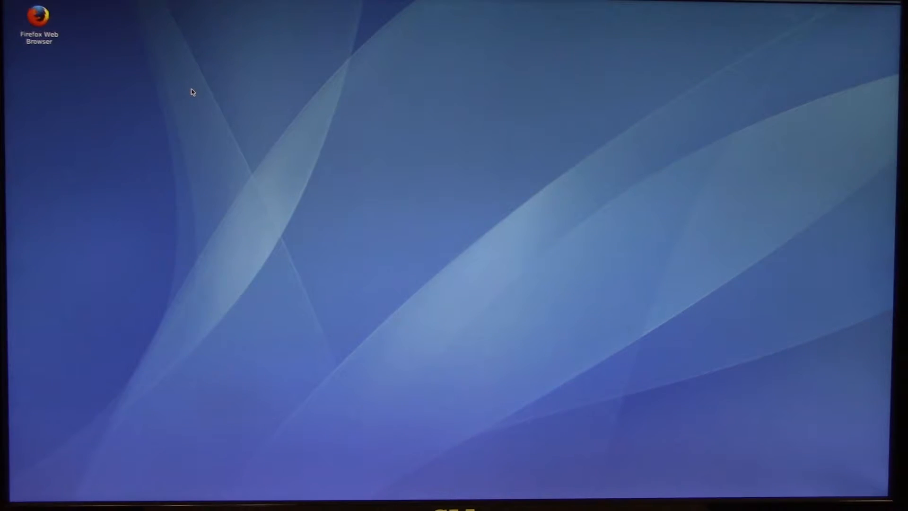
mouse_move(460, 253)
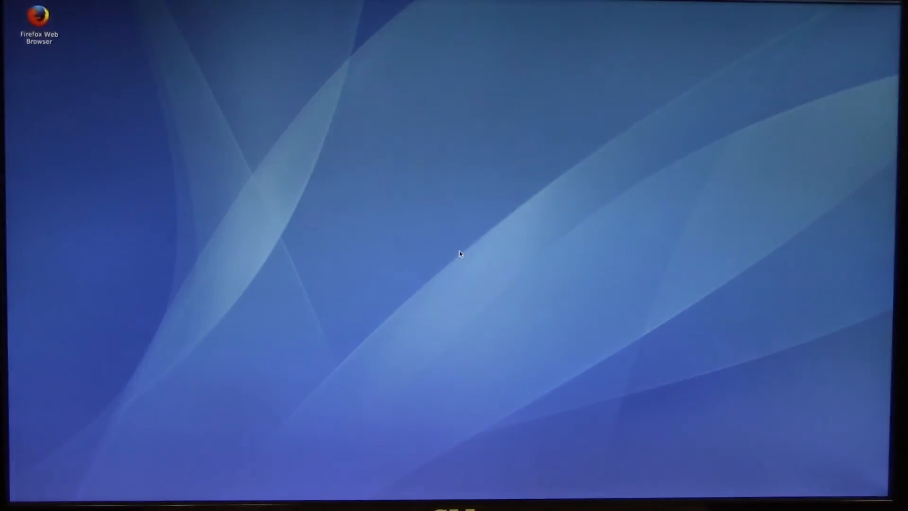
Step: Relaunch Firefox in kiosk mode and open the CLI DevMan page, scrolling to its tutorial videos
double_click(38, 19)
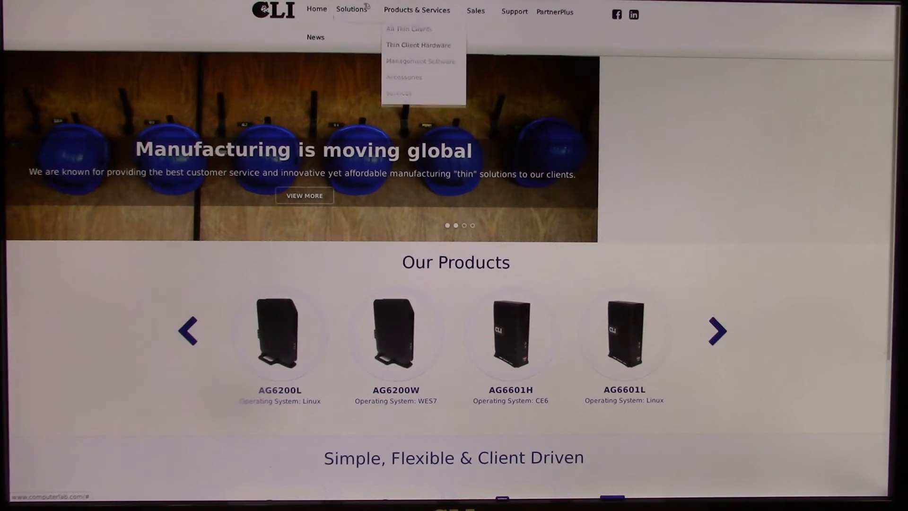
mouse_move(351, 10)
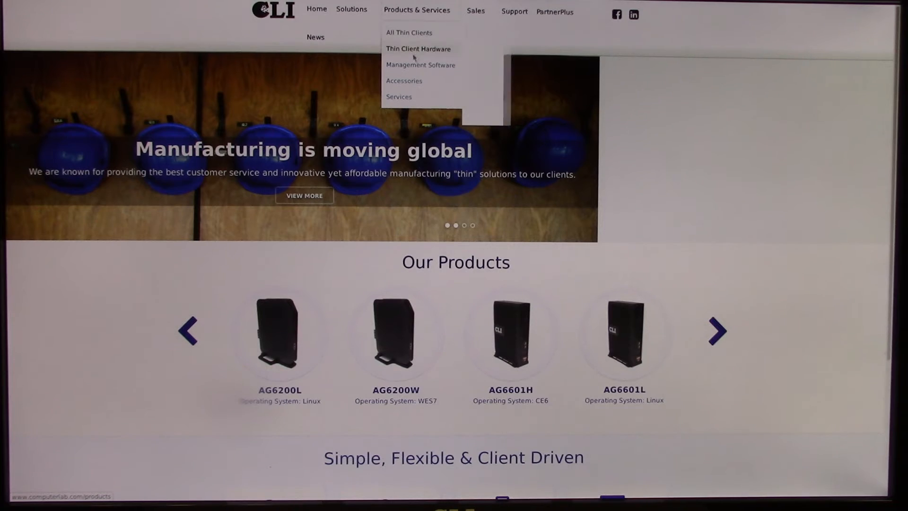
mouse_move(420, 65)
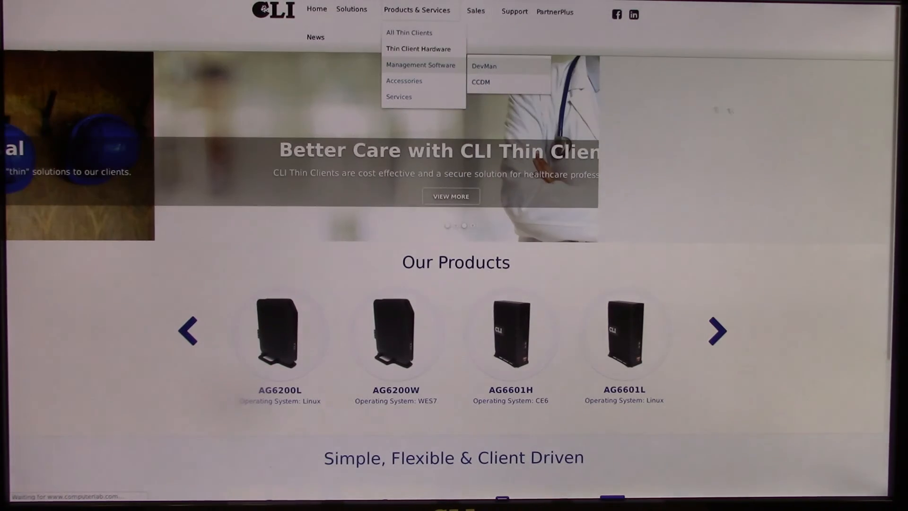
left_click(484, 66)
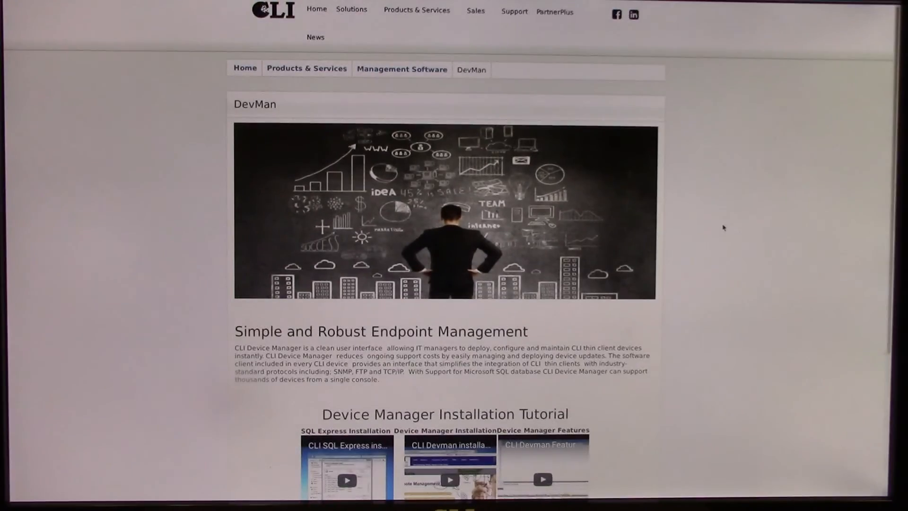
scroll("down", 3)
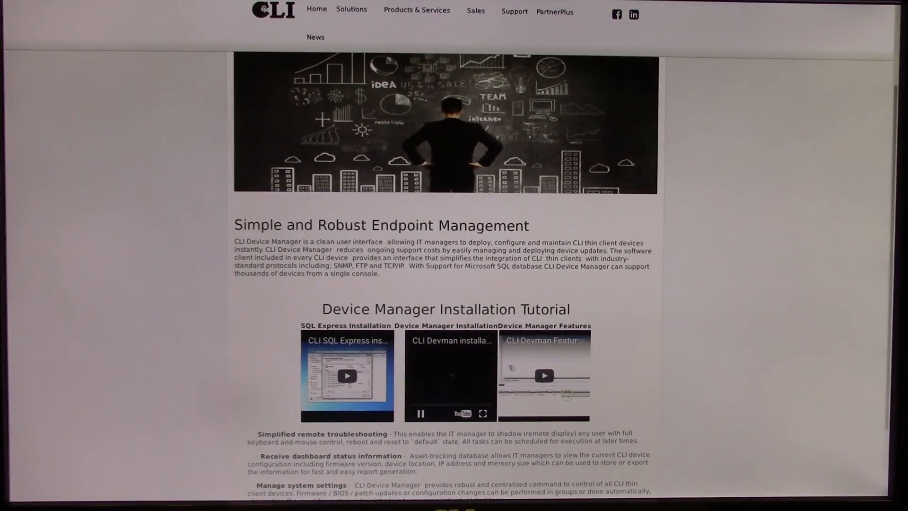